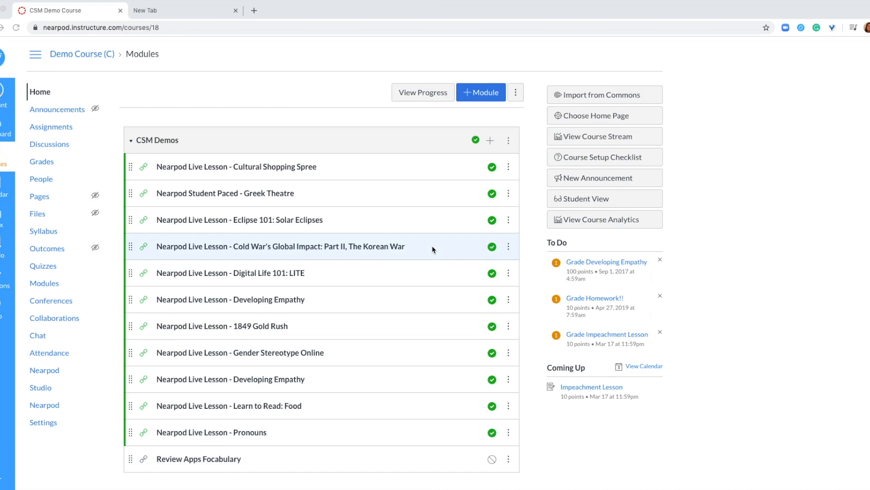
mouse_move(51, 127)
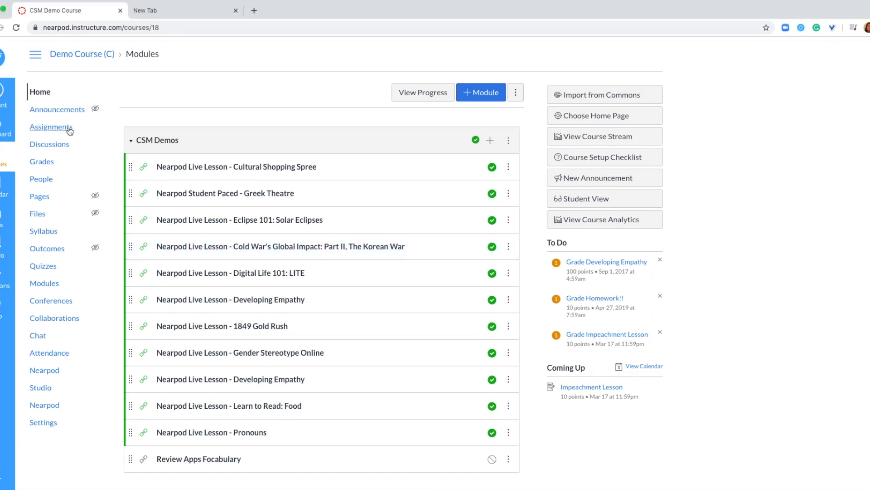
Go to the Demo Course's Assignments page from the course navigation
left_click(50, 127)
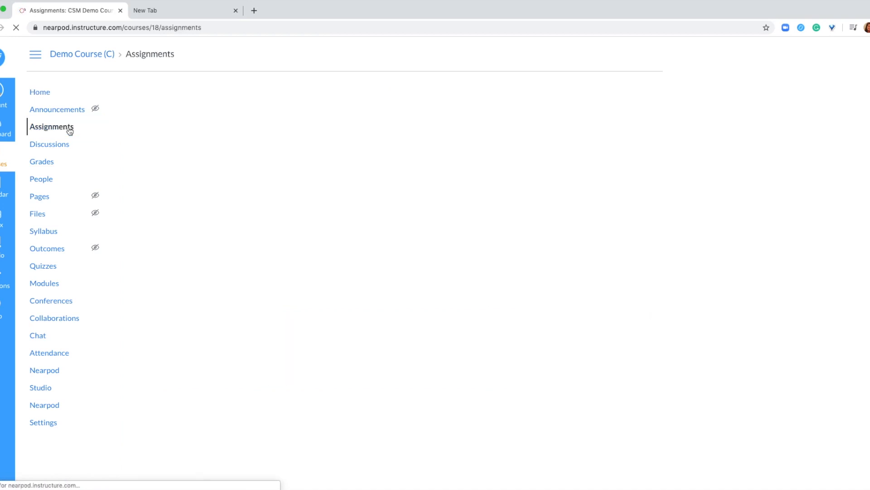
left_click(52, 127)
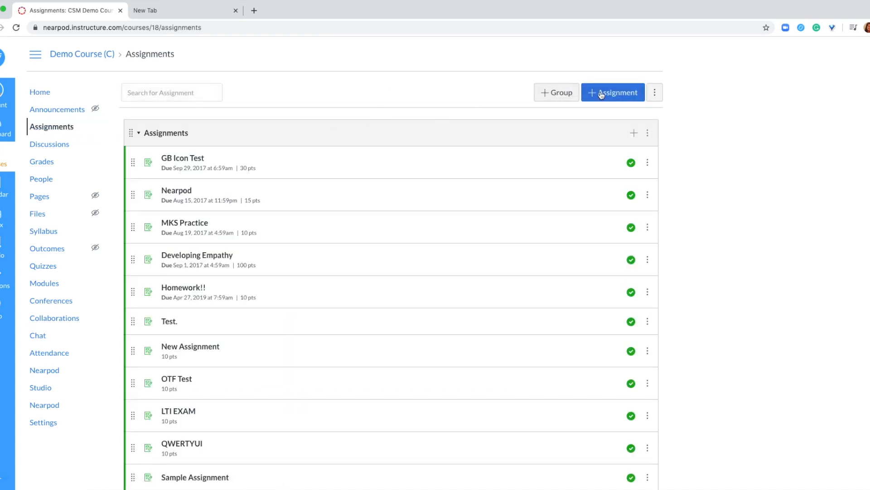
Create a new assignment and name it 'SEL Home Lesson'
left_click(613, 92)
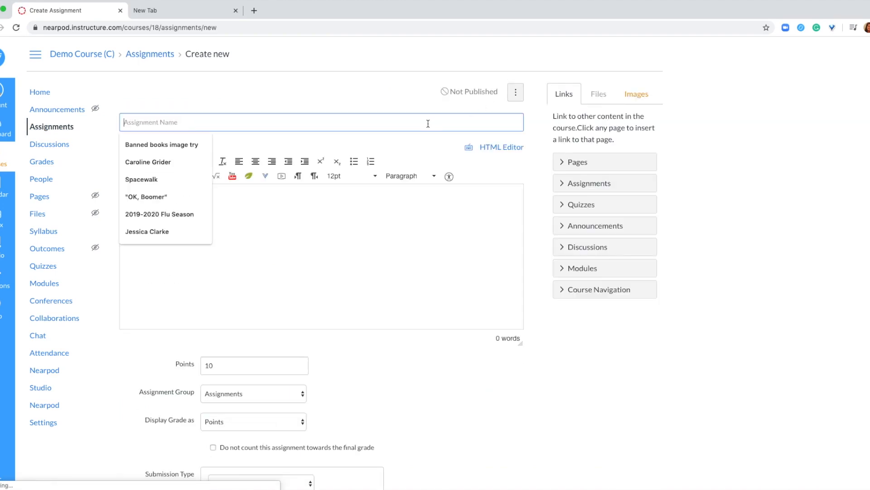
type("SEL Ho")
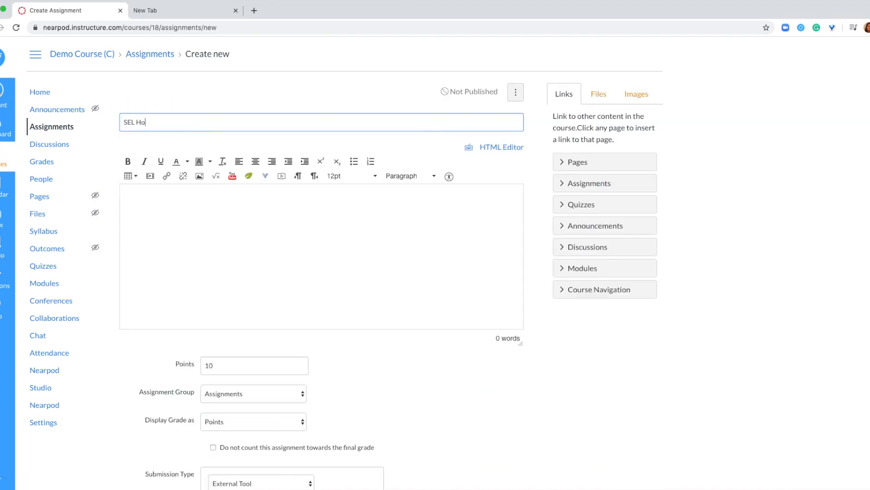
type("me Lesson")
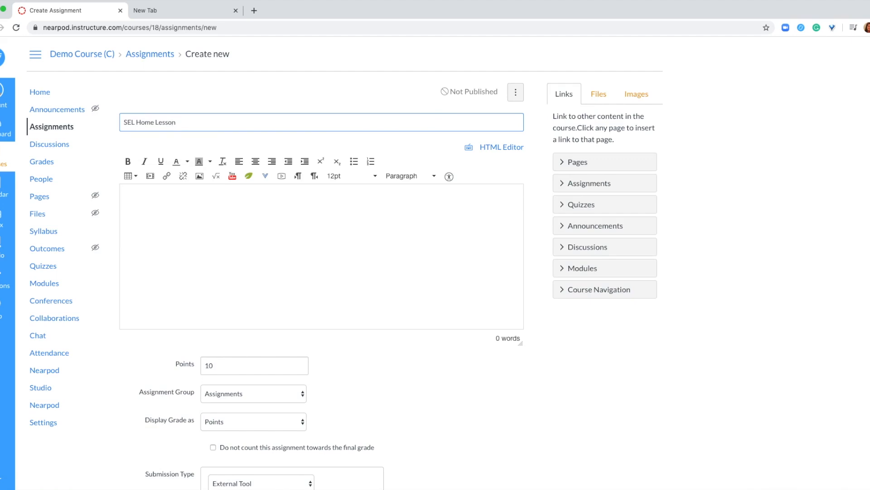
Keep External Tool as the submission type and look up a Nearpod resource to link
scroll("down", 3)
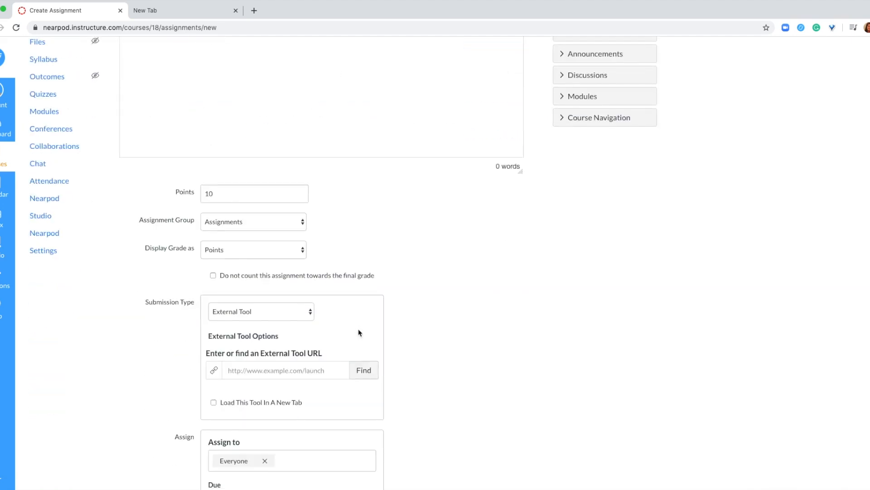
left_click(260, 311)
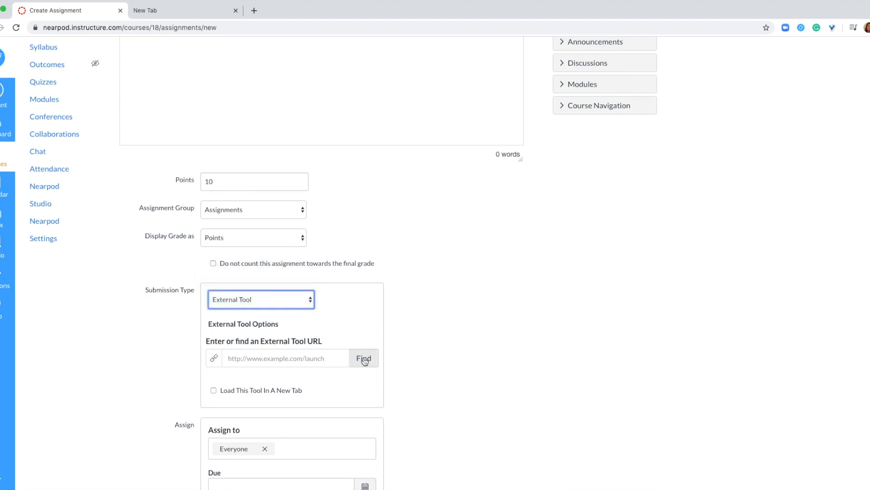
left_click(363, 358)
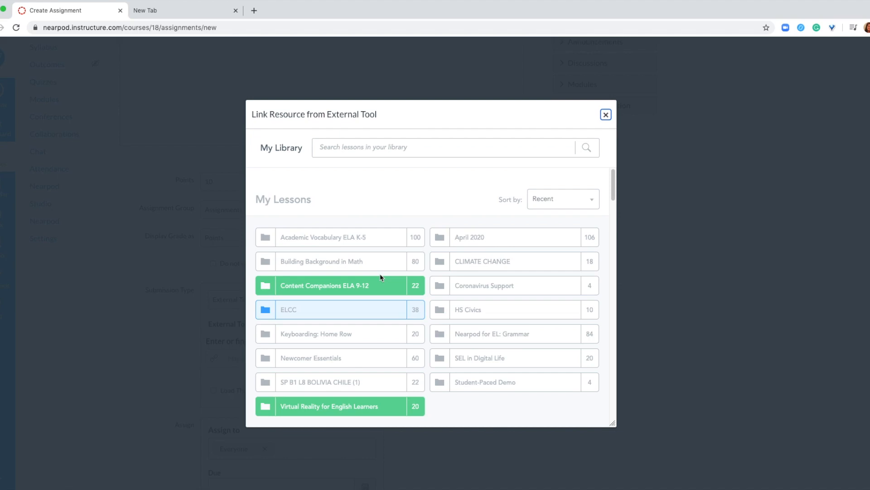
Browse the Nearpod lesson library and select Nearpod as the linked external tool
left_click(330, 406)
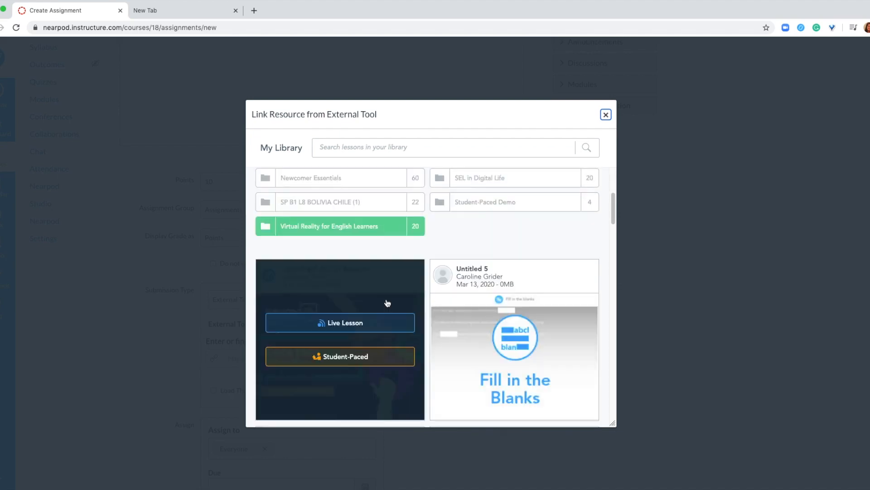
scroll("down", 3)
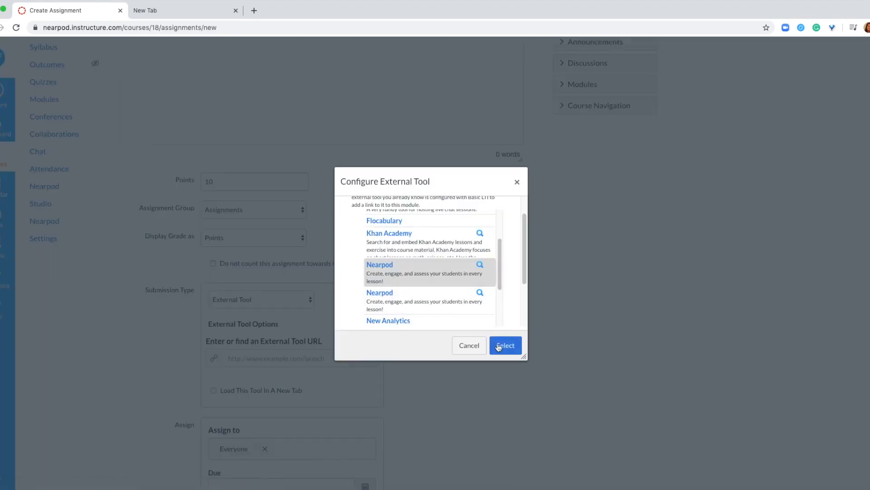
left_click(504, 345)
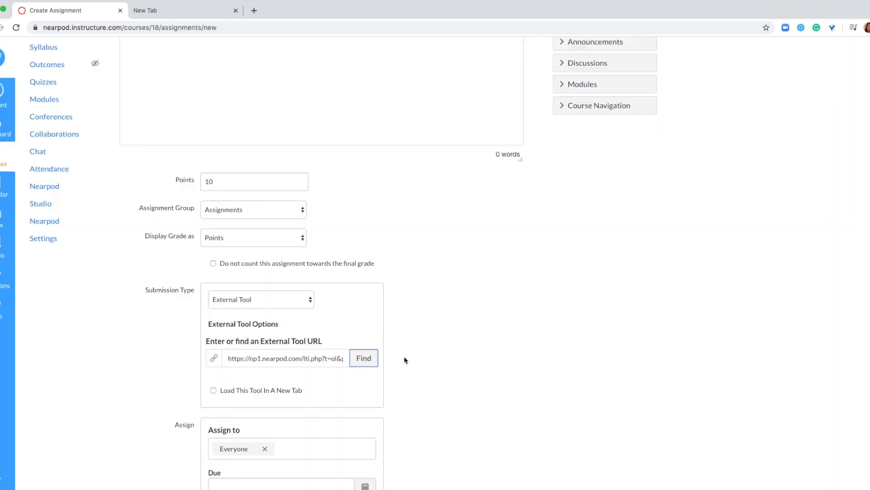
Make the assignment due March 25 at 11:59pm, then save and publish it
left_click(364, 484)
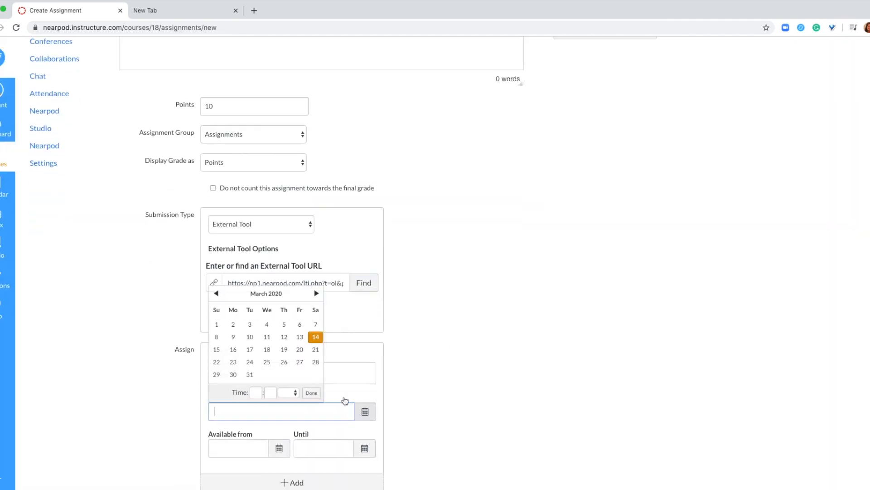
left_click(267, 362)
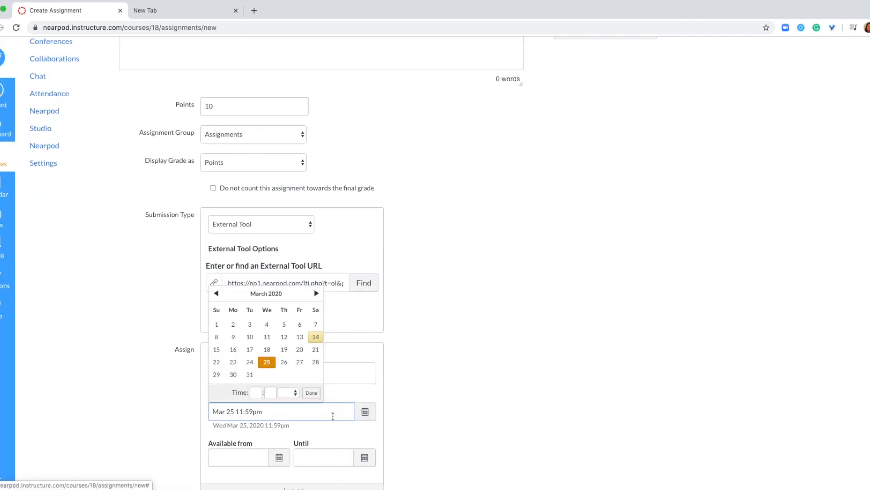
scroll("down", 3)
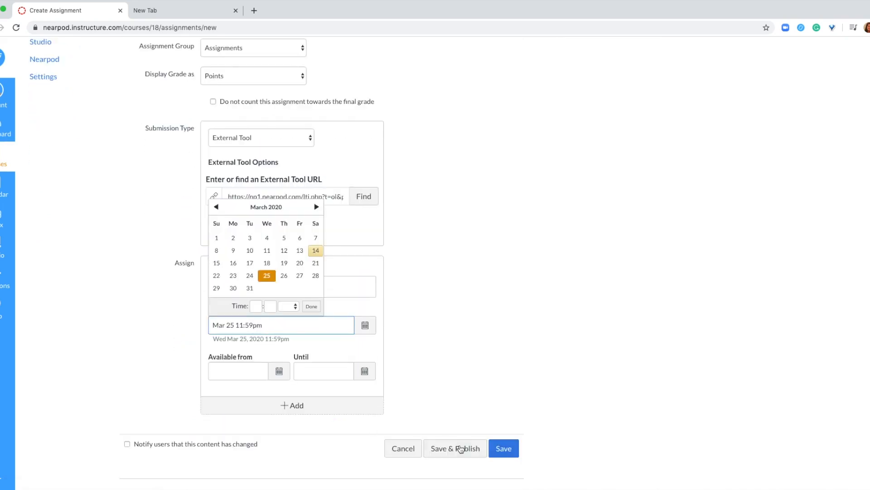
left_click(454, 448)
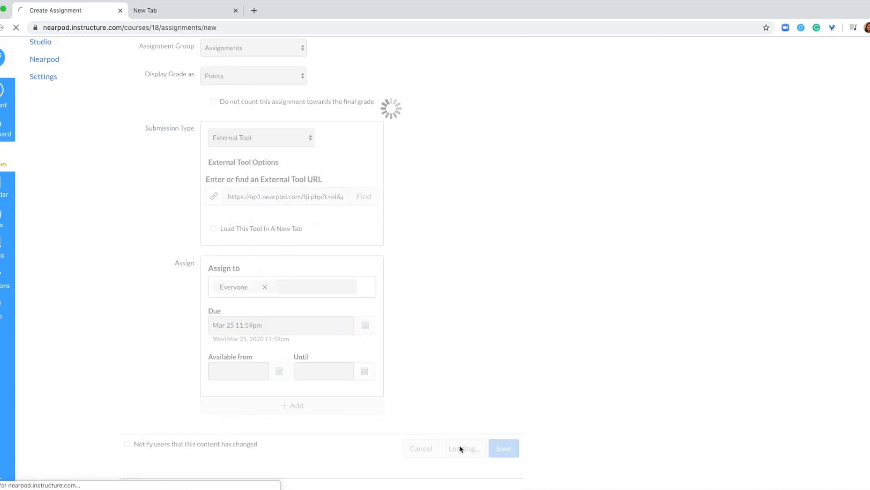
Return to the course's Assignments list once SEL Home Lesson is saved
left_click(502, 448)
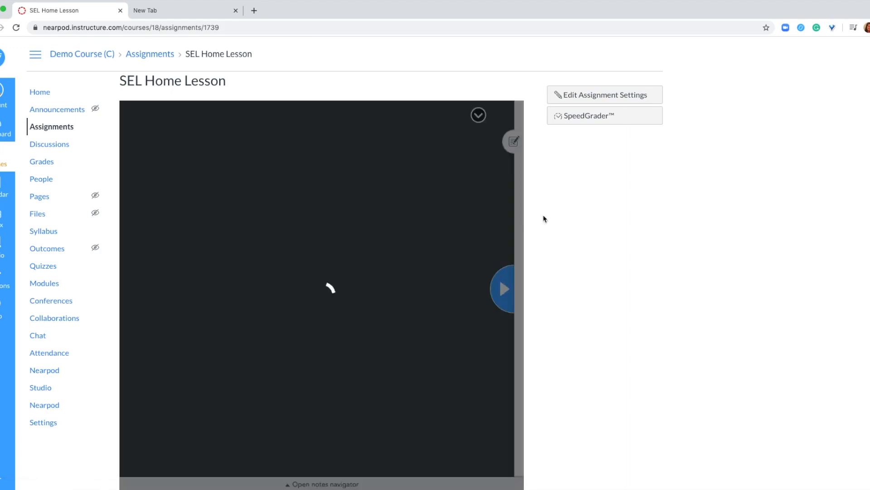
left_click(149, 53)
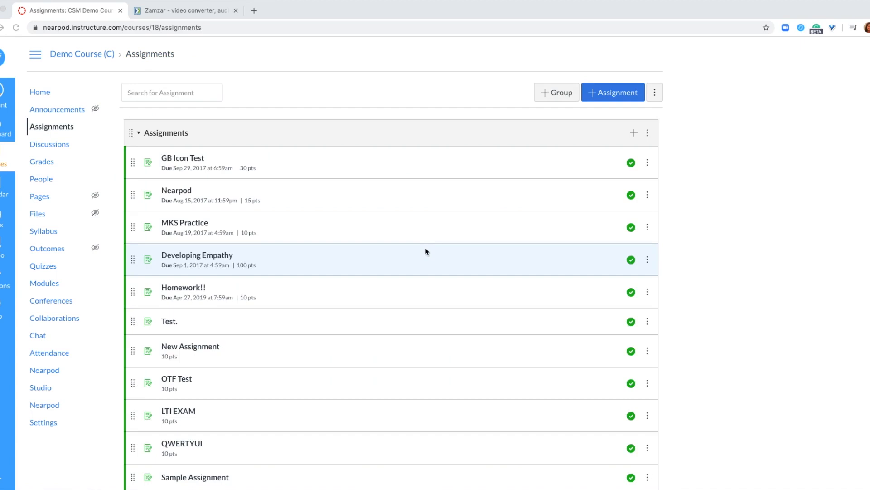
mouse_move(66, 127)
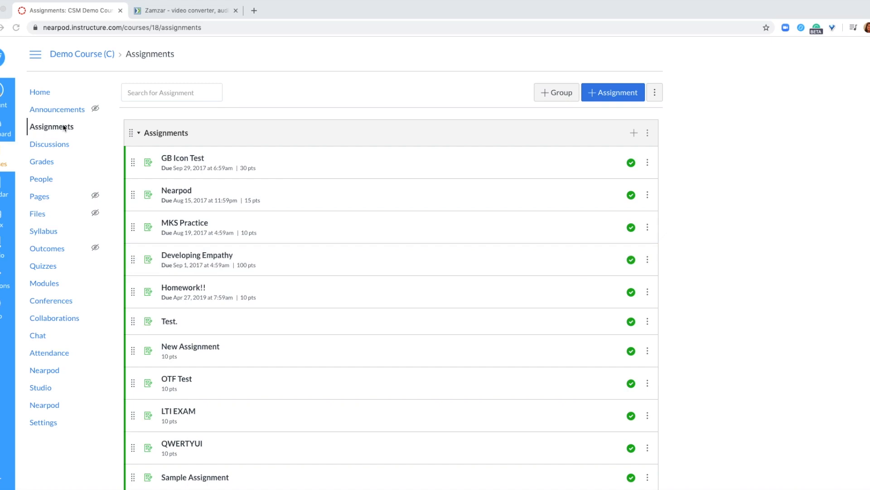
Open SEL Home Lesson from the list and bring up its submissions in SpeedGrader
scroll("down", 3)
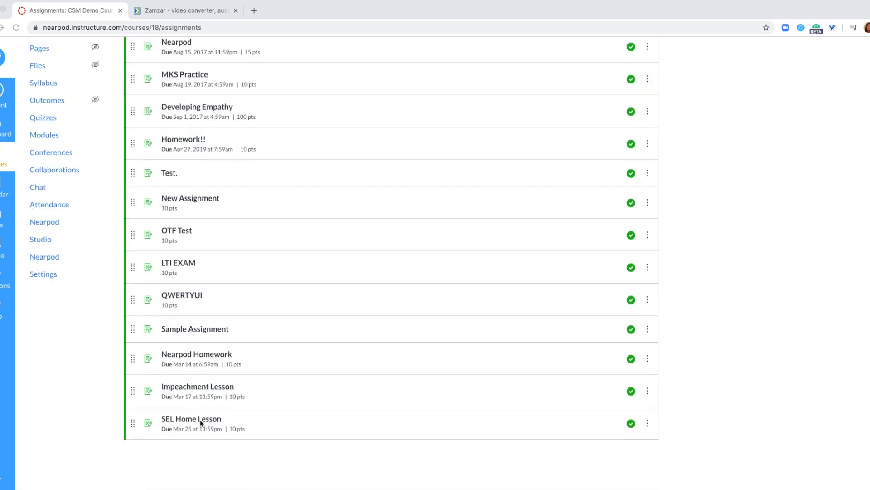
left_click(191, 419)
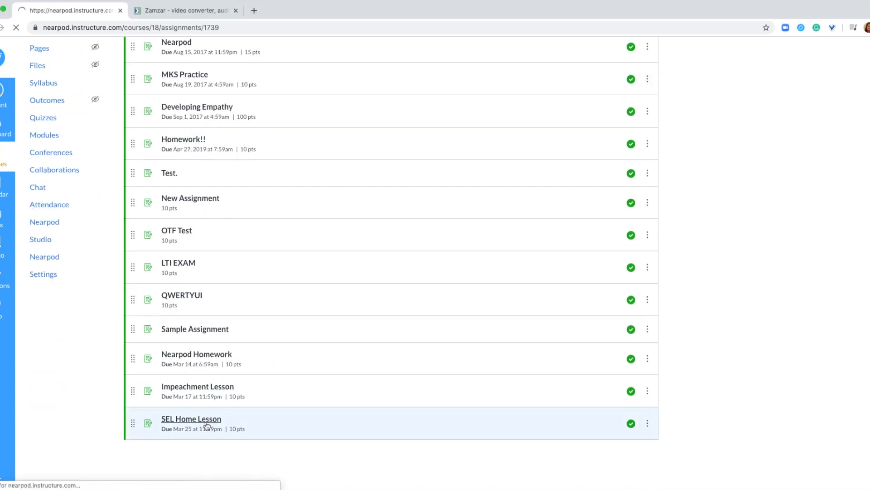
left_click(191, 419)
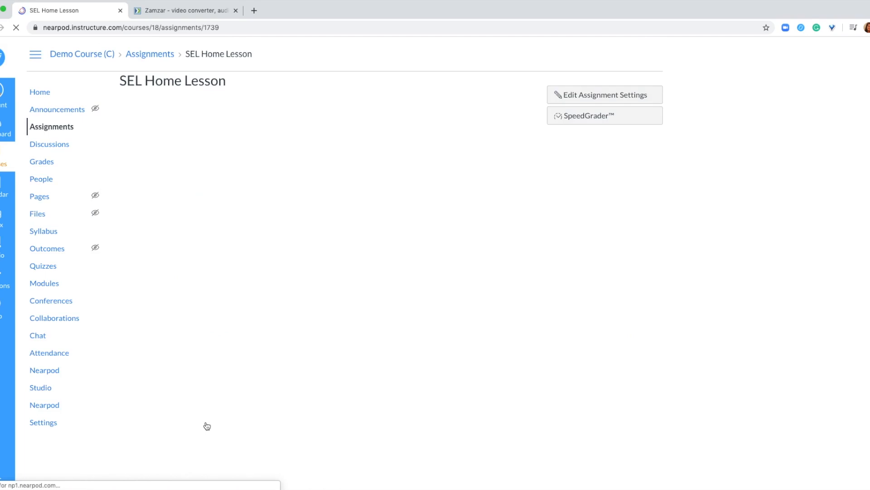
mouse_move(434, 265)
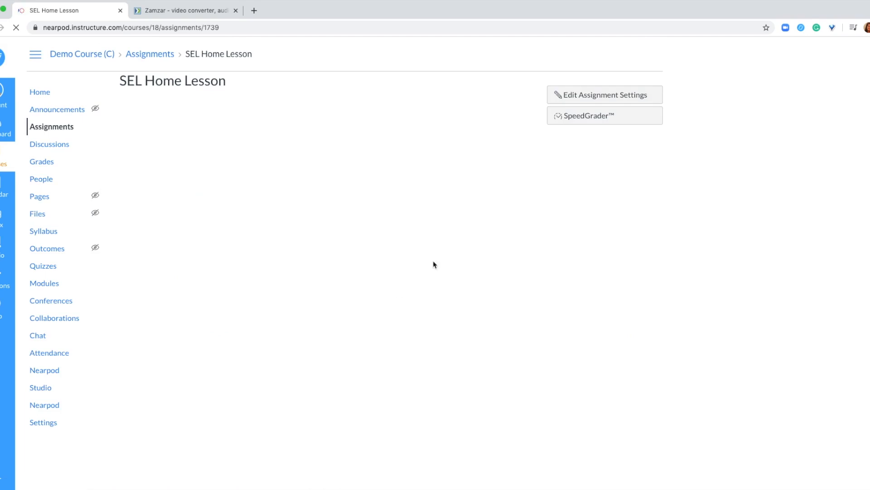
left_click(588, 115)
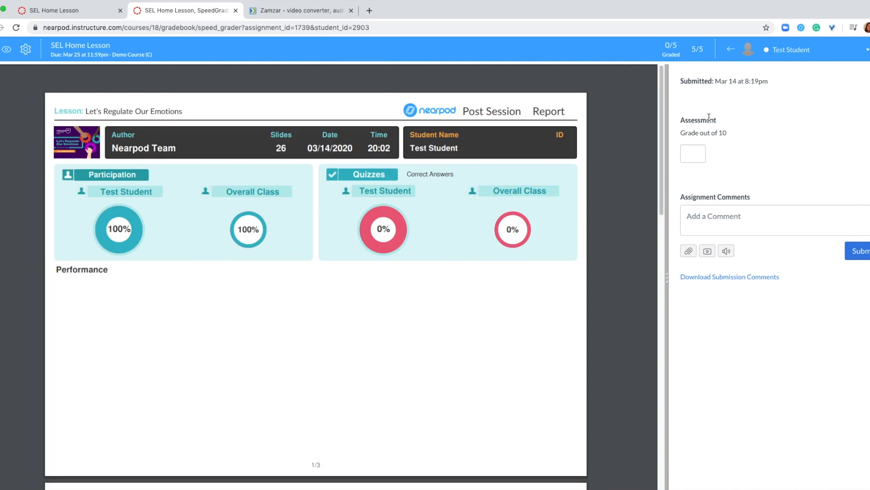
Grade the submission 10/10 and post an encouraging comment about managing emotions
type("10")
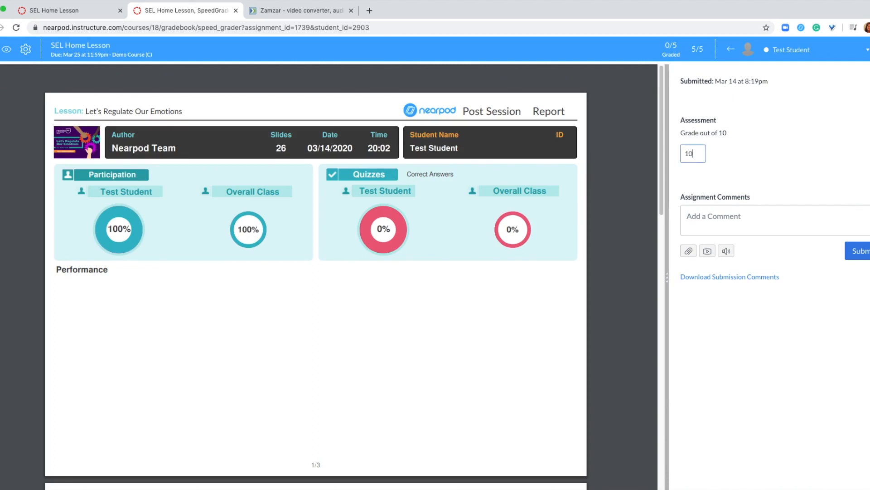
left_click(772, 220)
type("Good work! You had great ideas for managing your emotions!")
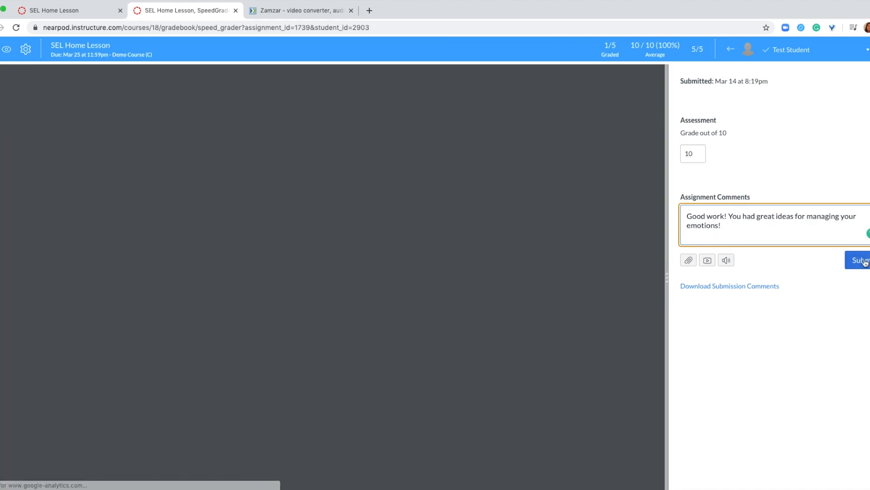
left_click(861, 260)
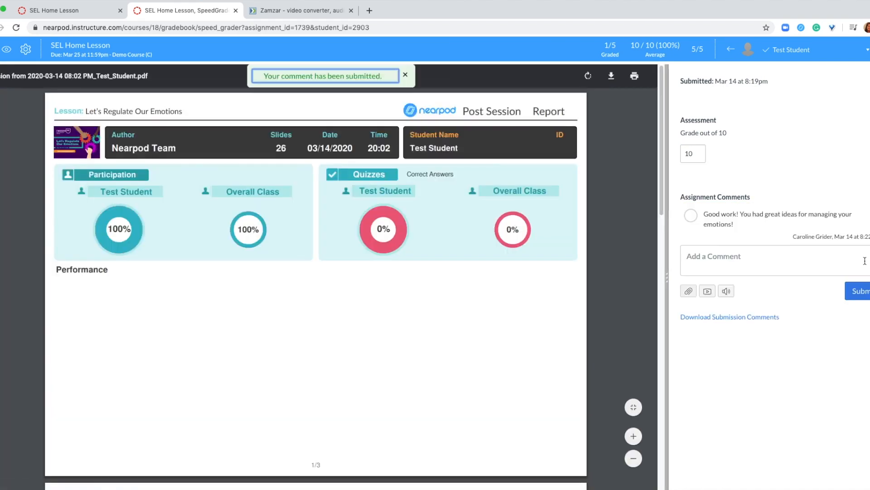